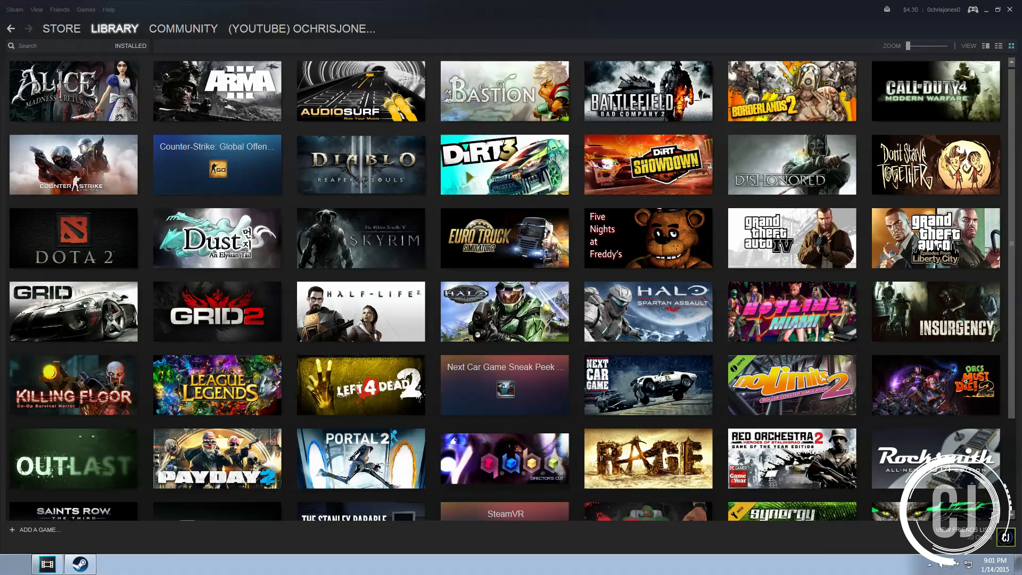
# Bring up Steam Settings on the Account page with beta participation visible.
pyautogui.click(14, 10)
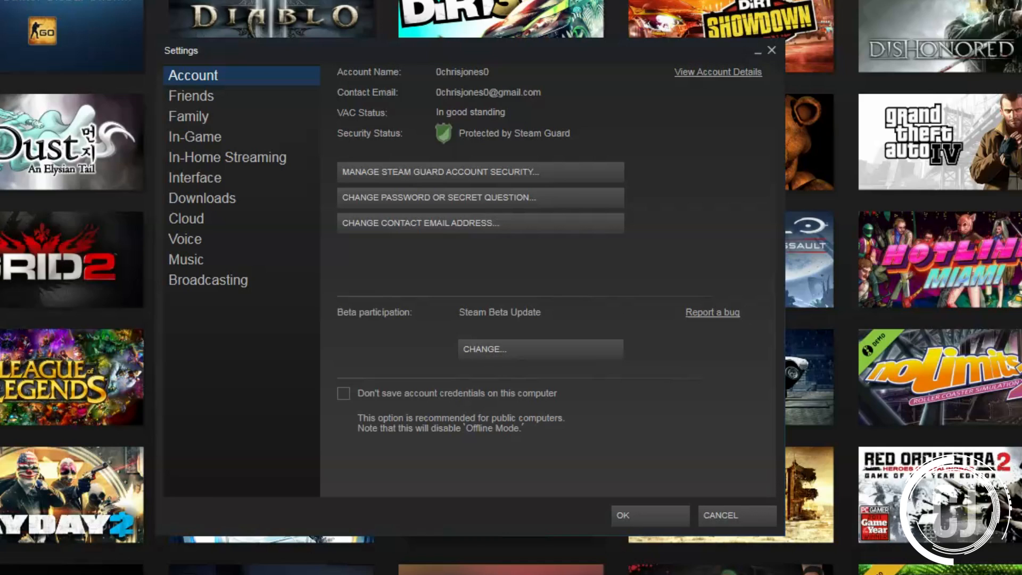
# Set Beta participation to Steam Beta Update and confirm.
pyautogui.click(538, 349)
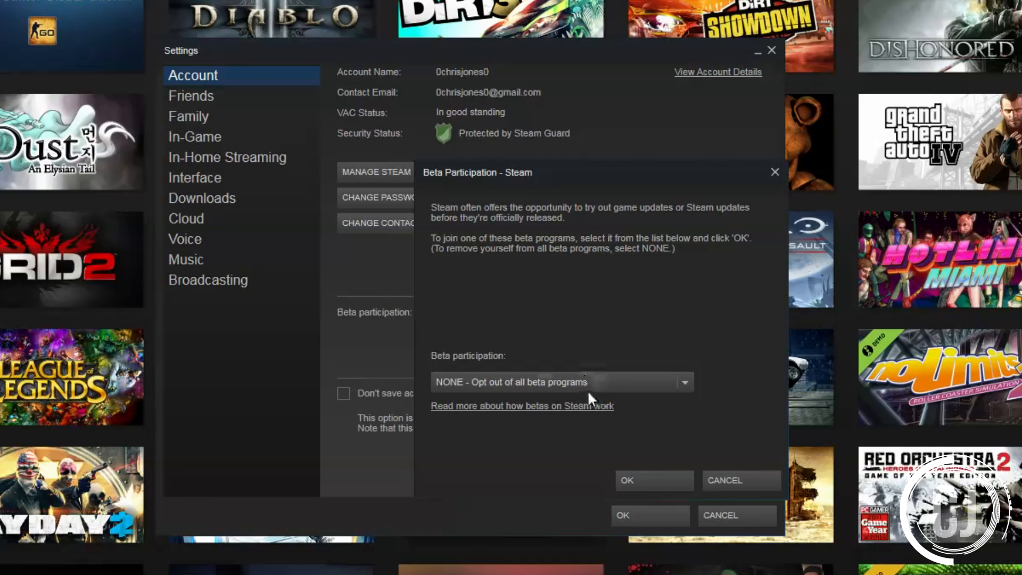
pyautogui.click(683, 382)
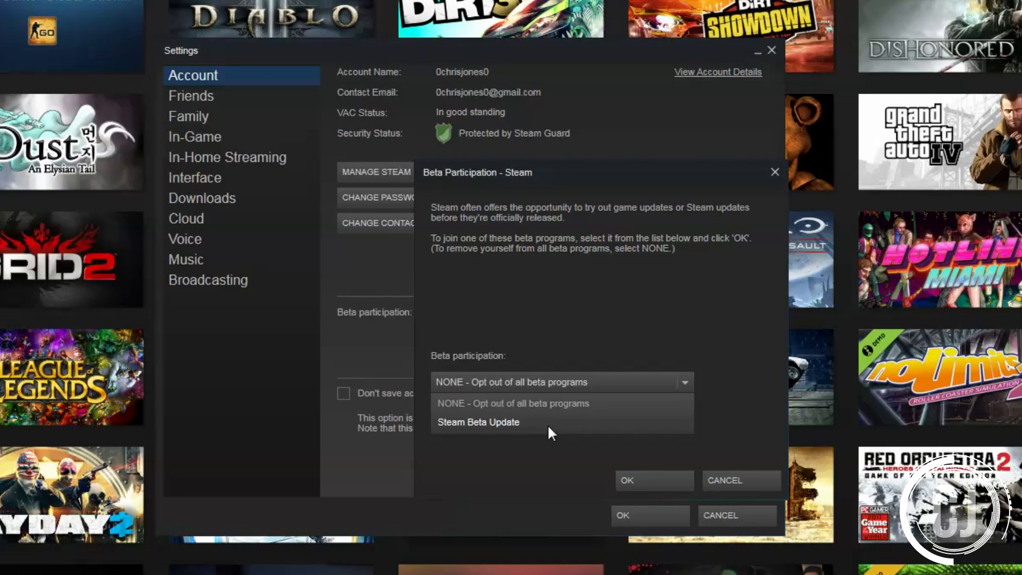
pyautogui.click(478, 421)
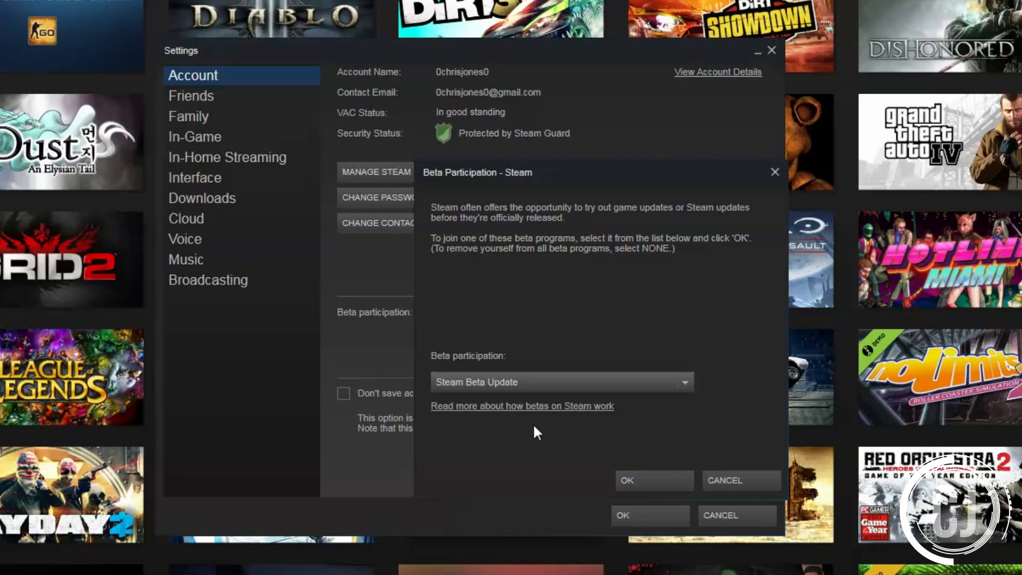
pyautogui.click(625, 480)
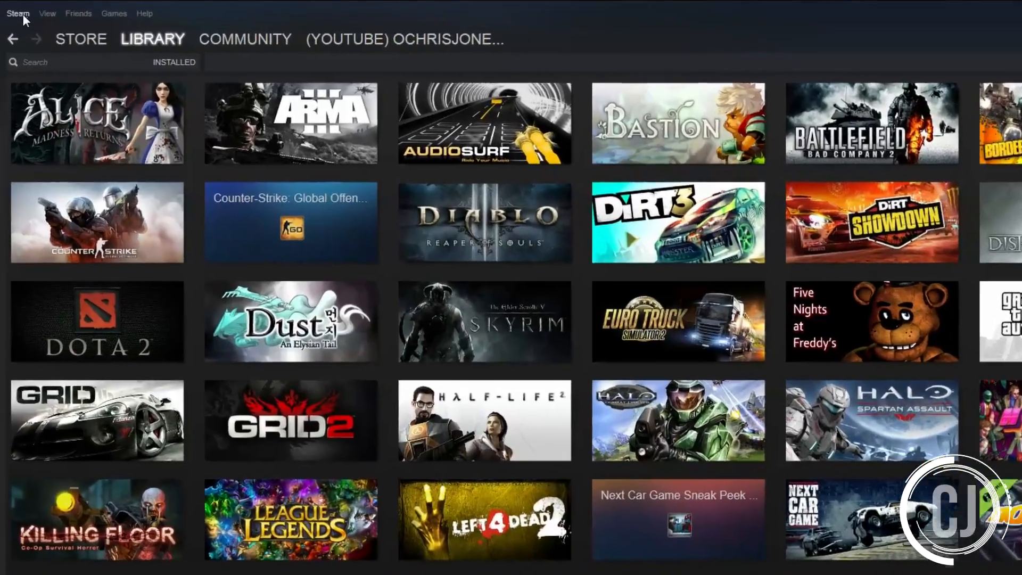
# In Settings > In-Game set the FPS counter to Top-left and confirm with OK.
pyautogui.click(18, 13)
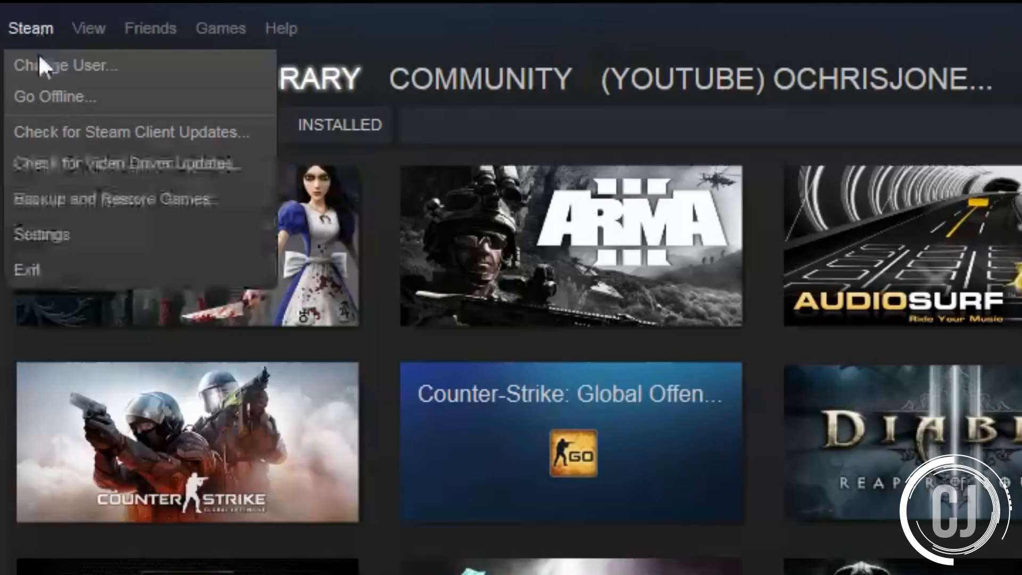
pyautogui.click(41, 234)
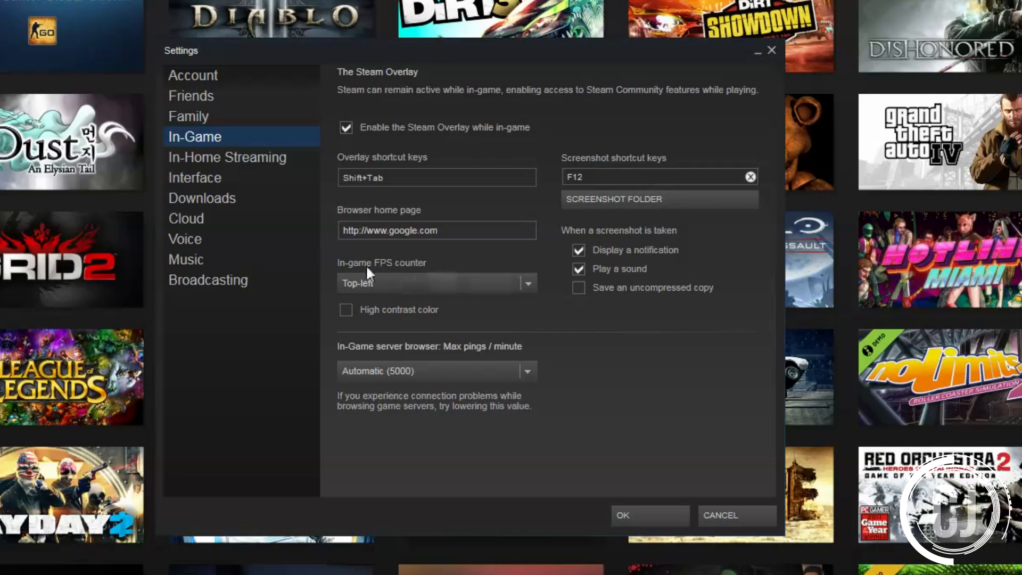
pyautogui.moveTo(371, 280)
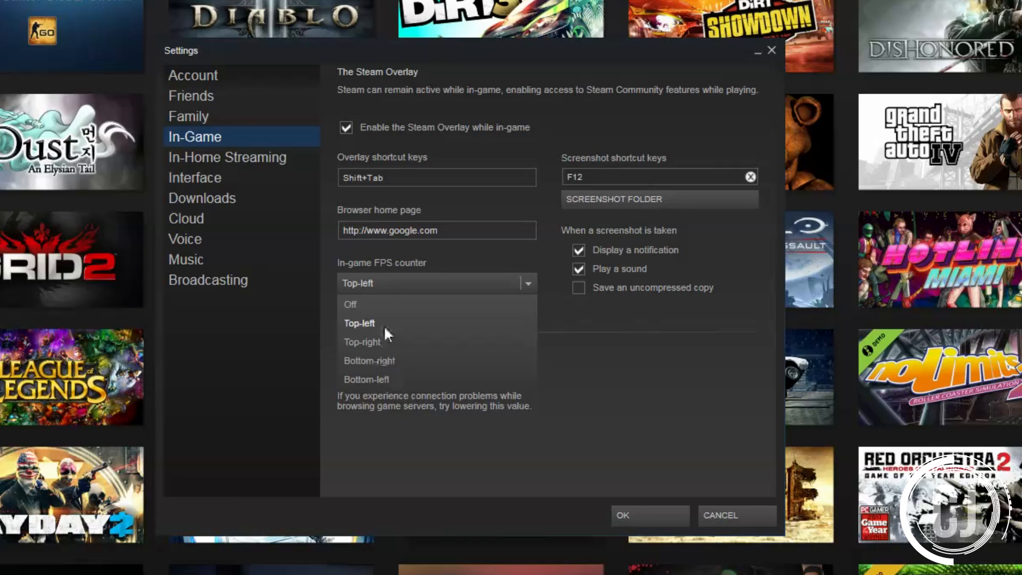
pyautogui.moveTo(391, 345)
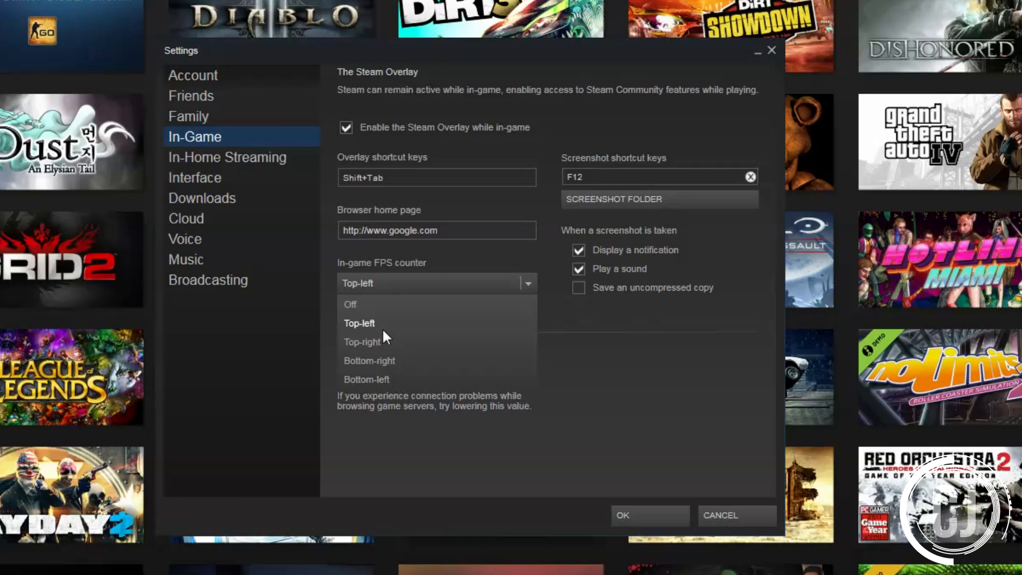
pyautogui.click(359, 322)
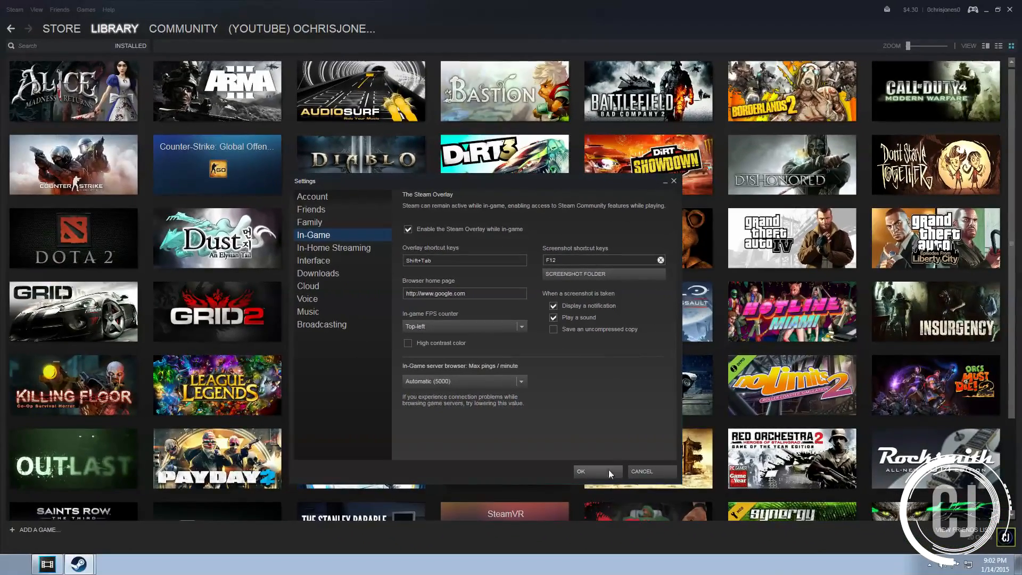
pyautogui.click(579, 472)
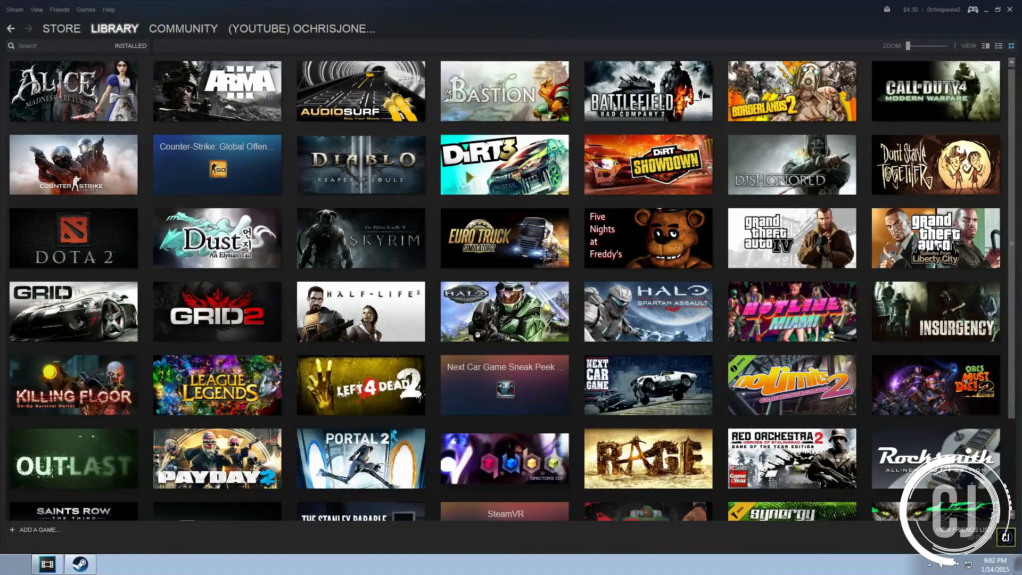